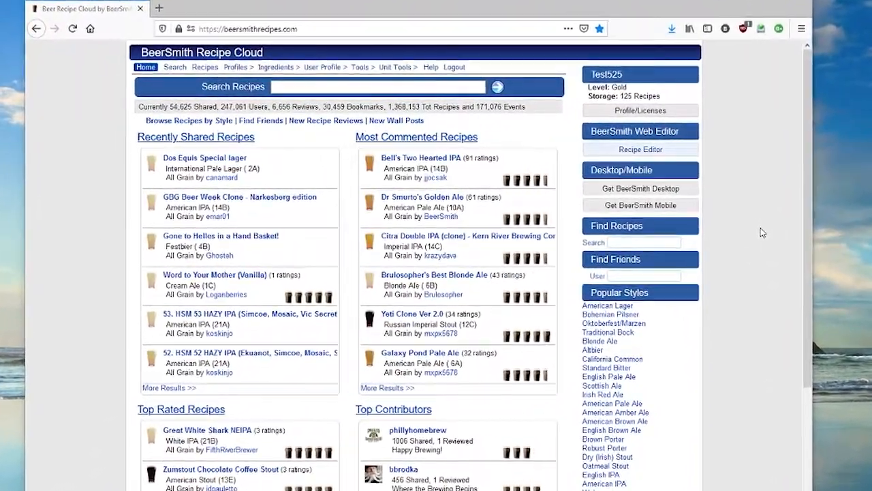
Step: Open Brad's Great Lakes Porter - BrewEasy in the web Recipe Editor
{"action": "scroll", "scroll_direction": "down", "scroll_amount": 3}
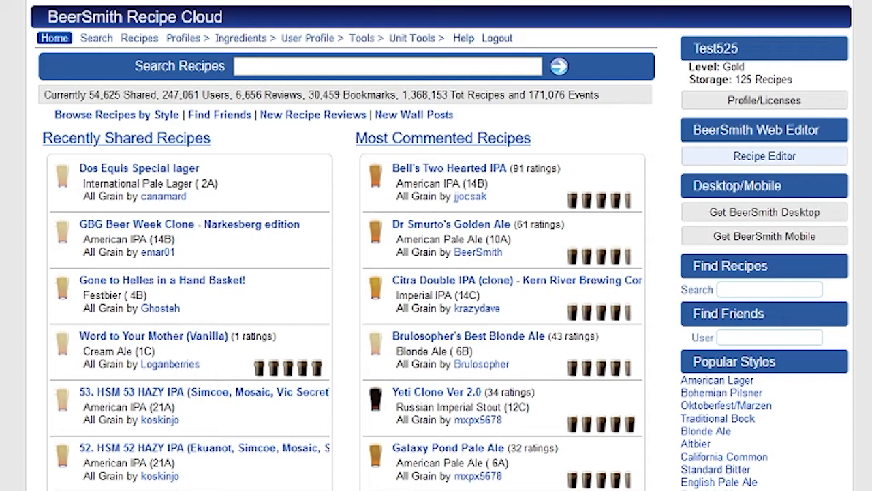
{"action": "mouse_move", "coordinate": [764, 155]}
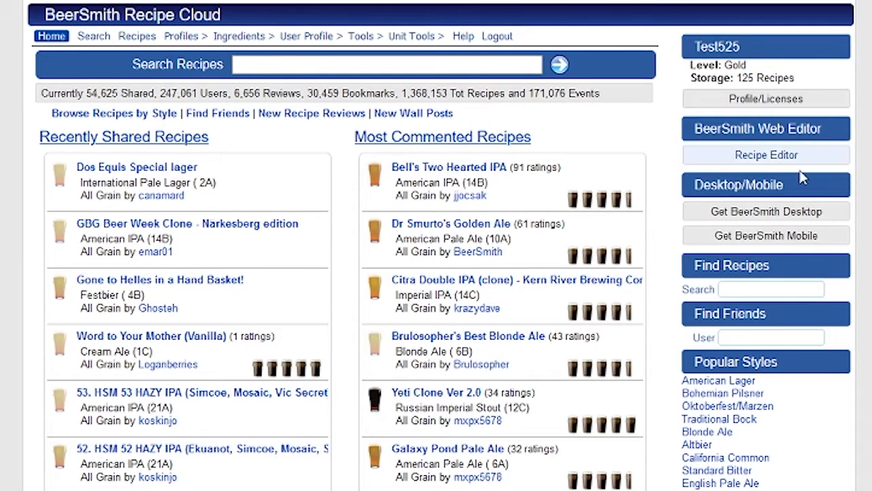
{"action": "mouse_move", "coordinate": [201, 94]}
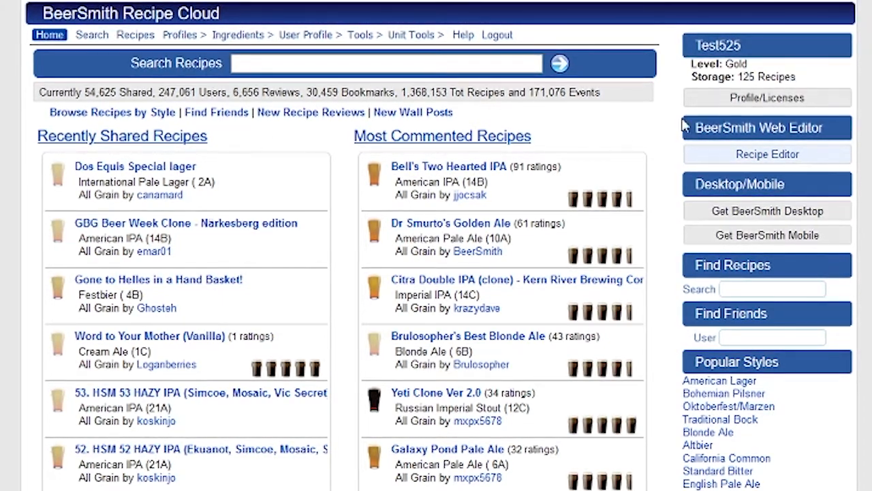
{"action": "mouse_move", "coordinate": [669, 186]}
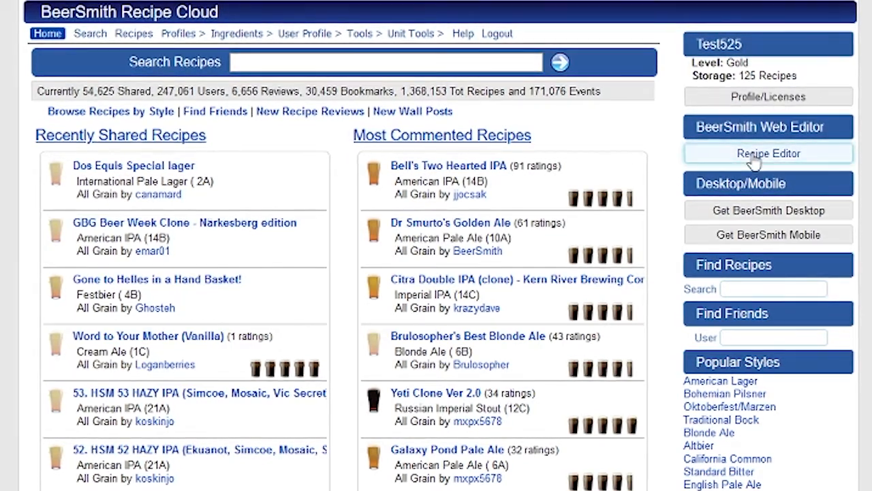
{"action": "mouse_move", "coordinate": [778, 164]}
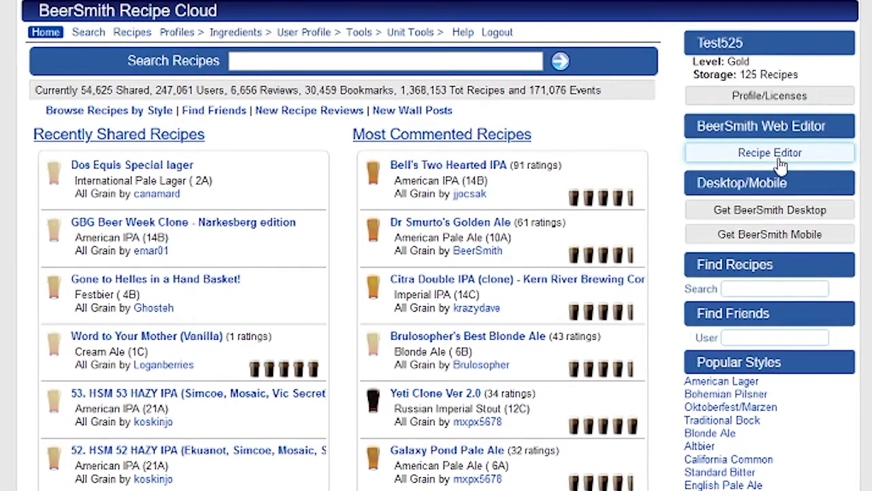
{"action": "left_click", "coordinate": [769, 151]}
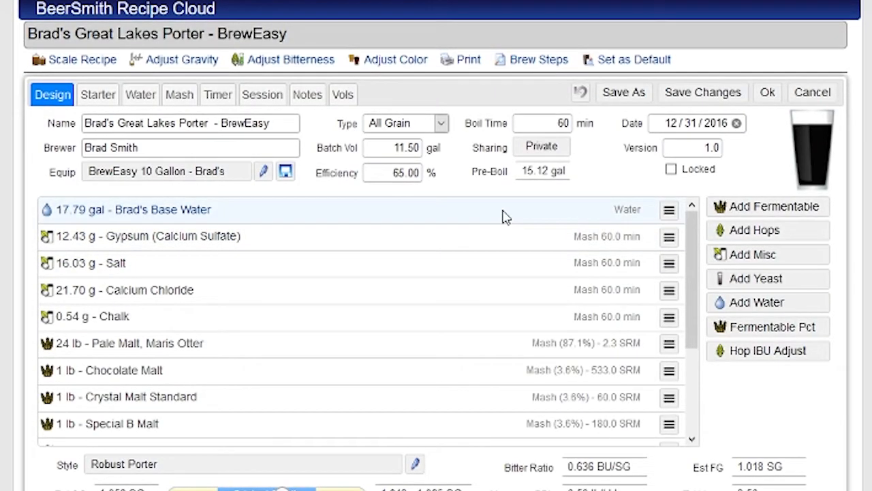
{"action": "mouse_move", "coordinate": [438, 208]}
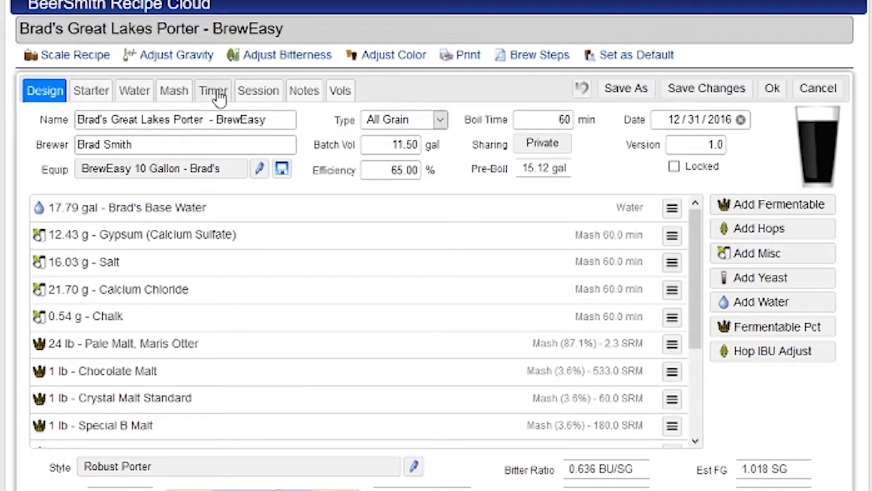
Step: Show the recipe's Boil Timer schedule under the Timer tab
{"action": "left_click", "coordinate": [213, 90]}
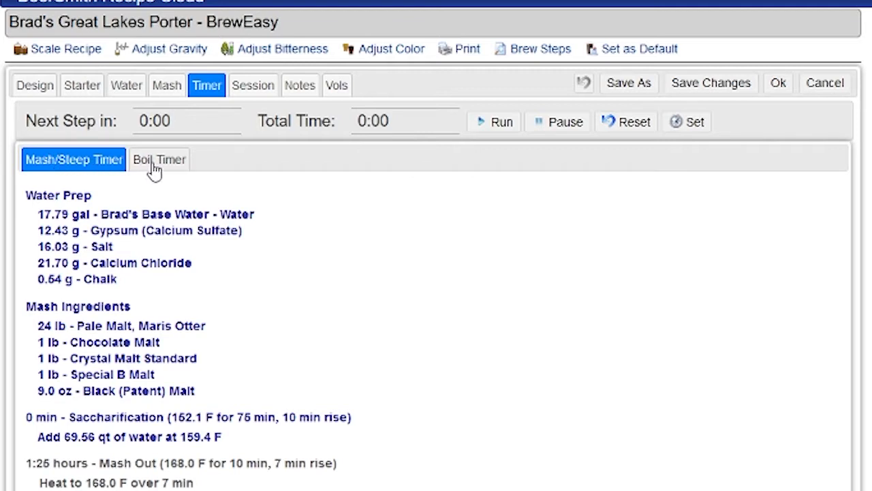
{"action": "left_click", "coordinate": [160, 159]}
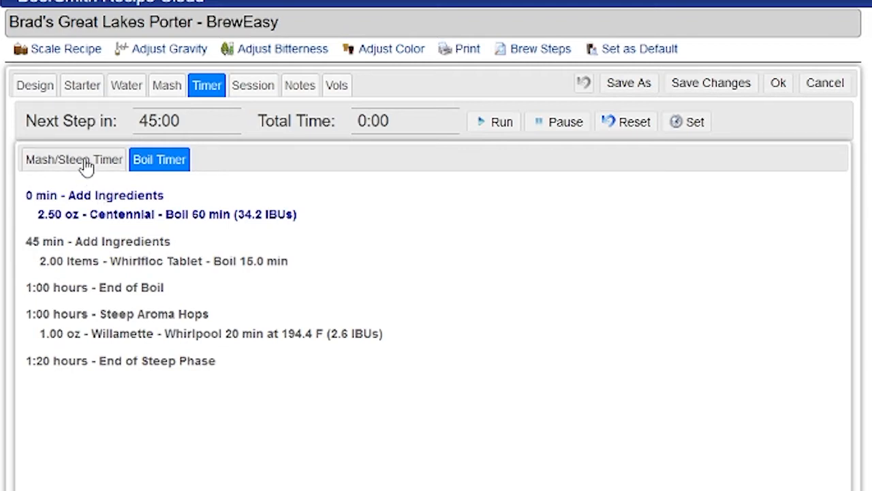
Step: Switch to the Mash/Steep Timer showing water prep, saccharification and mash-out steps
{"action": "left_click", "coordinate": [74, 158]}
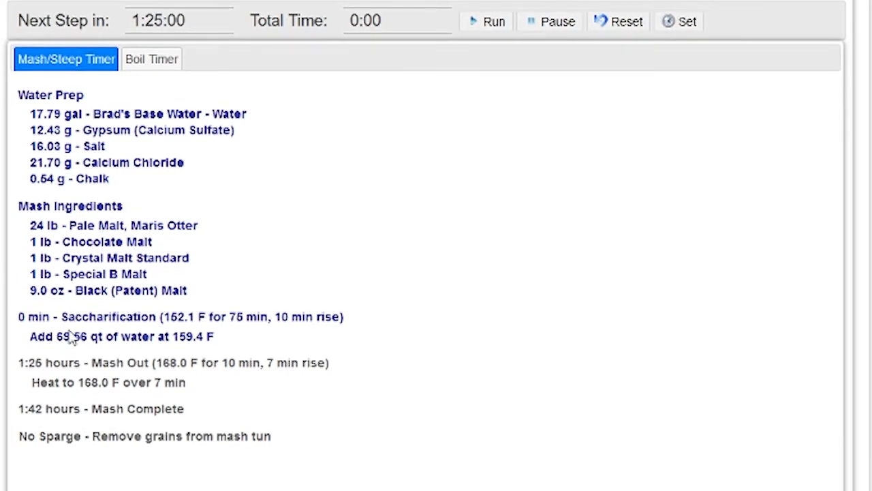
{"action": "mouse_move", "coordinate": [264, 344]}
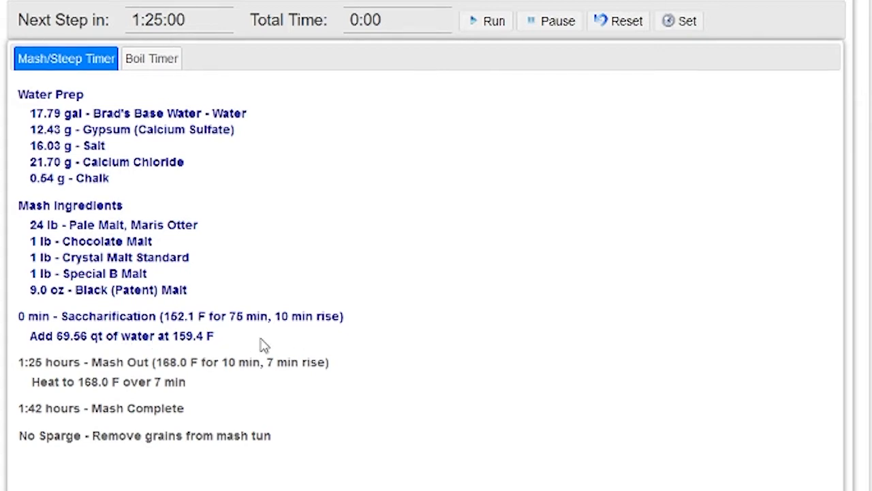
{"action": "mouse_move", "coordinate": [326, 338]}
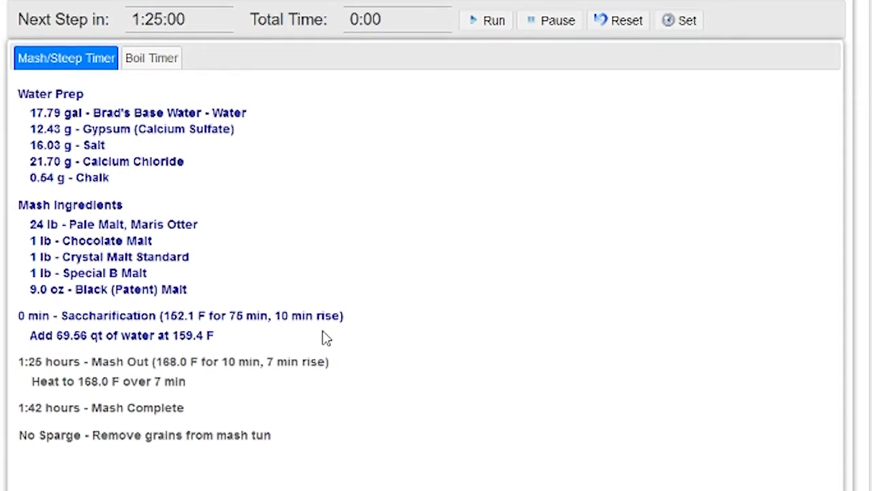
{"action": "mouse_move", "coordinate": [106, 330]}
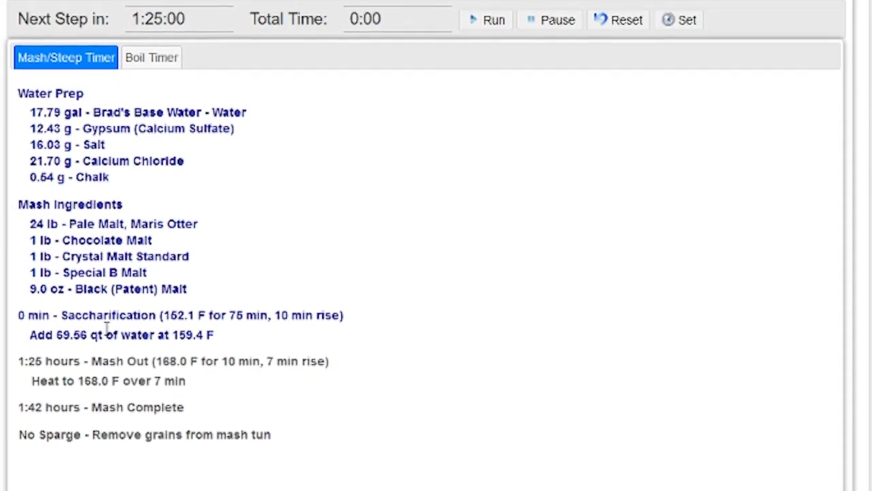
{"action": "mouse_move", "coordinate": [113, 333]}
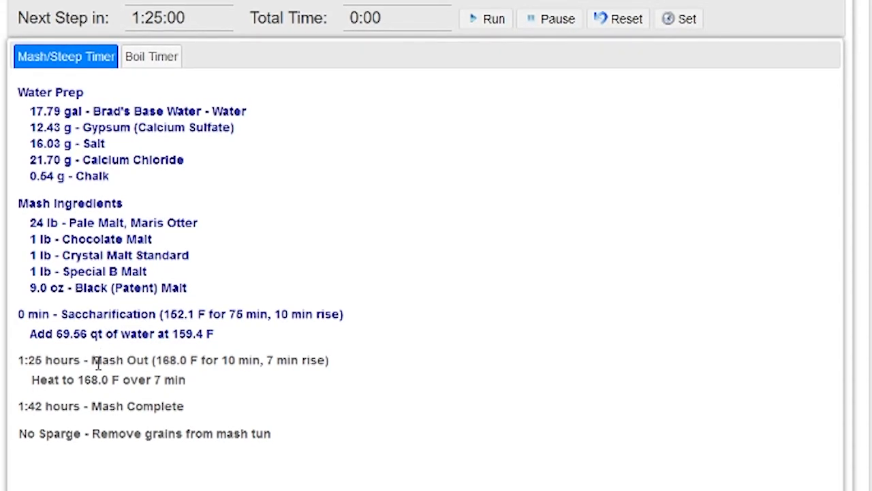
{"action": "mouse_move", "coordinate": [95, 372]}
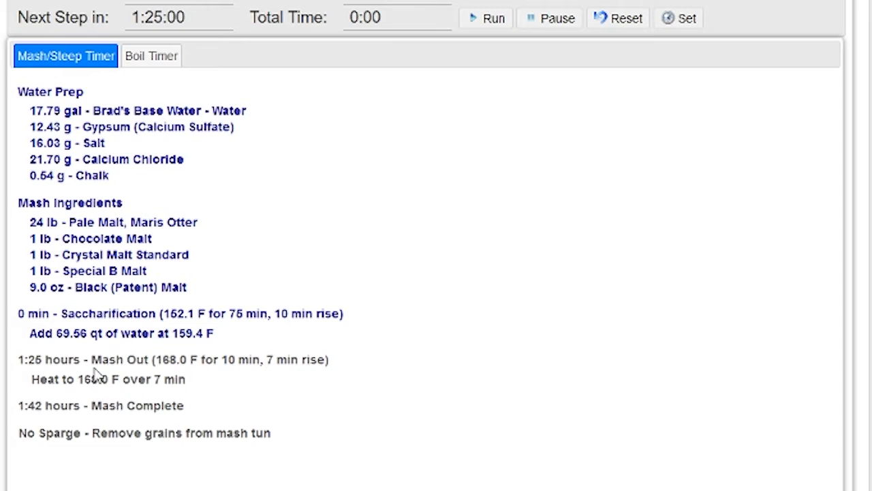
{"action": "mouse_move", "coordinate": [341, 116]}
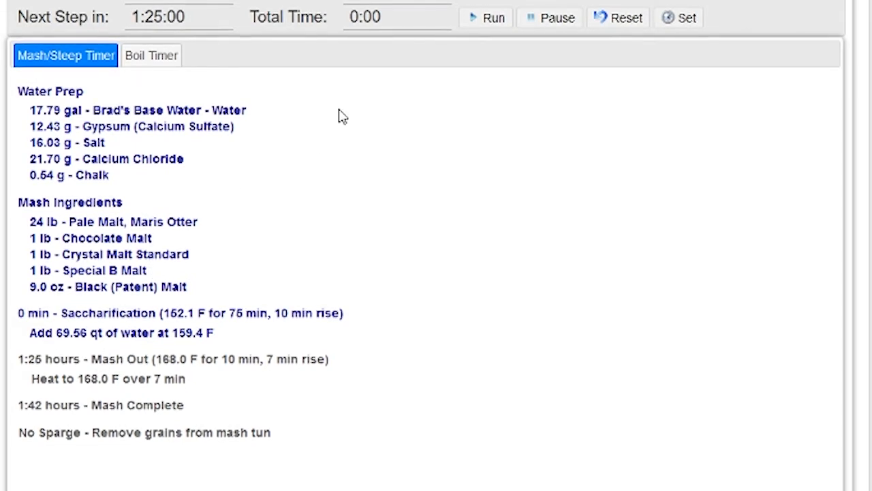
Step: Run the mash timer so the 1:25:00 countdown starts
{"action": "left_click", "coordinate": [491, 17]}
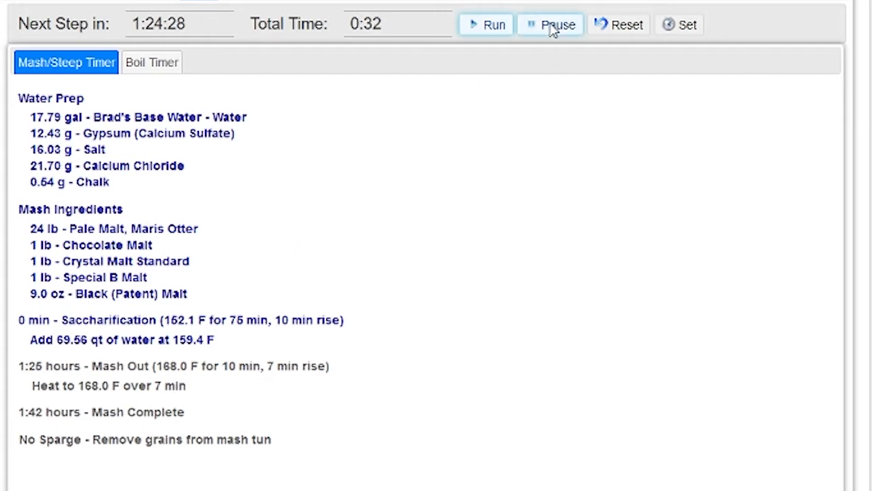
Step: Pause the running mash countdown
{"action": "left_click", "coordinate": [151, 62]}
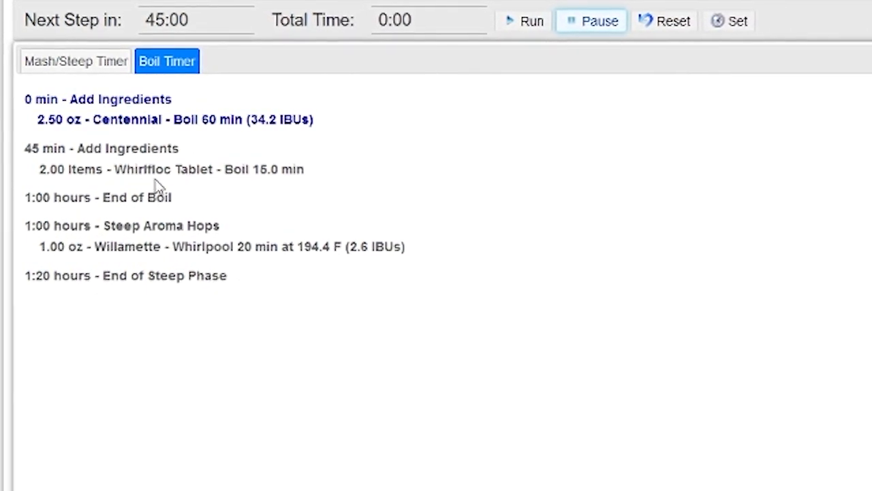
{"action": "mouse_move", "coordinate": [211, 195]}
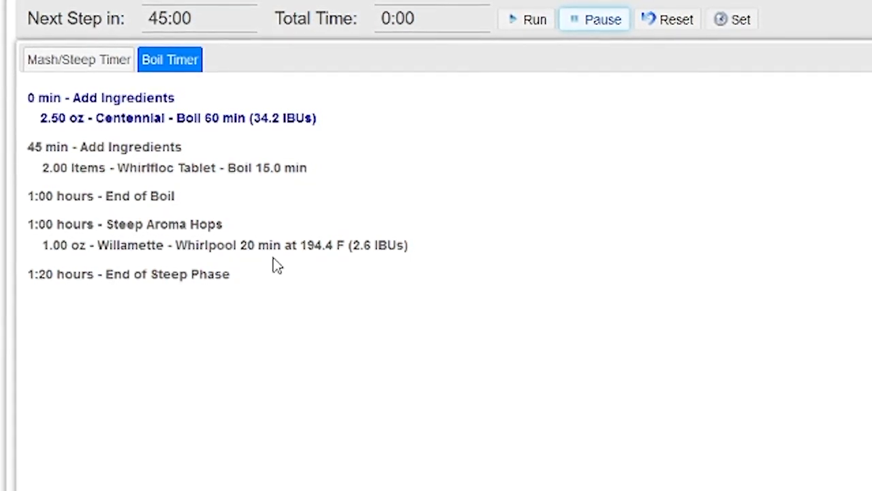
{"action": "mouse_move", "coordinate": [440, 269]}
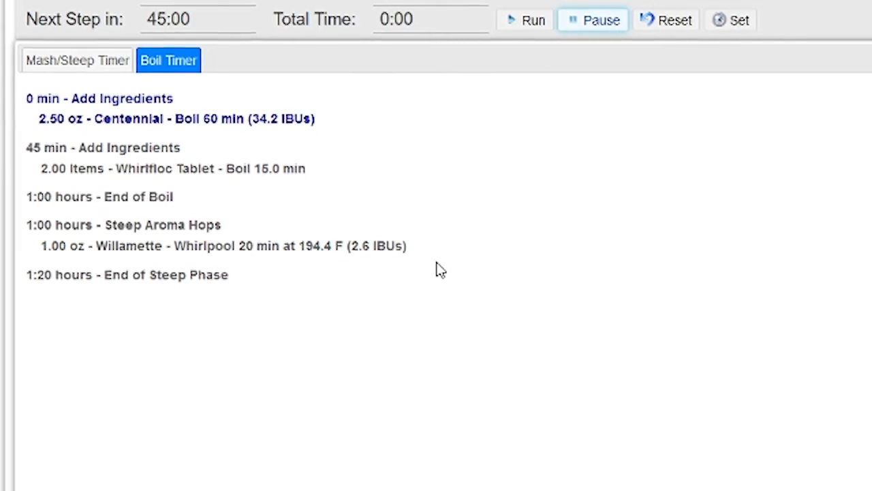
{"action": "mouse_move", "coordinate": [458, 288]}
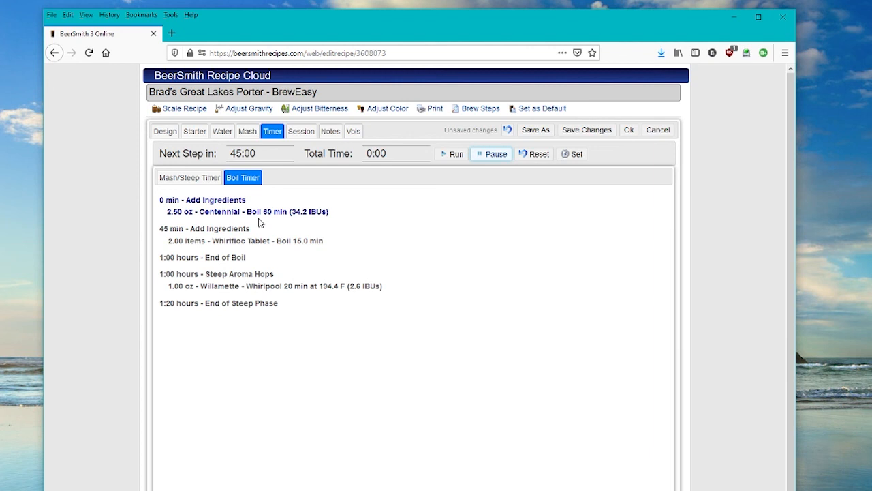
{"action": "mouse_move", "coordinate": [497, 211]}
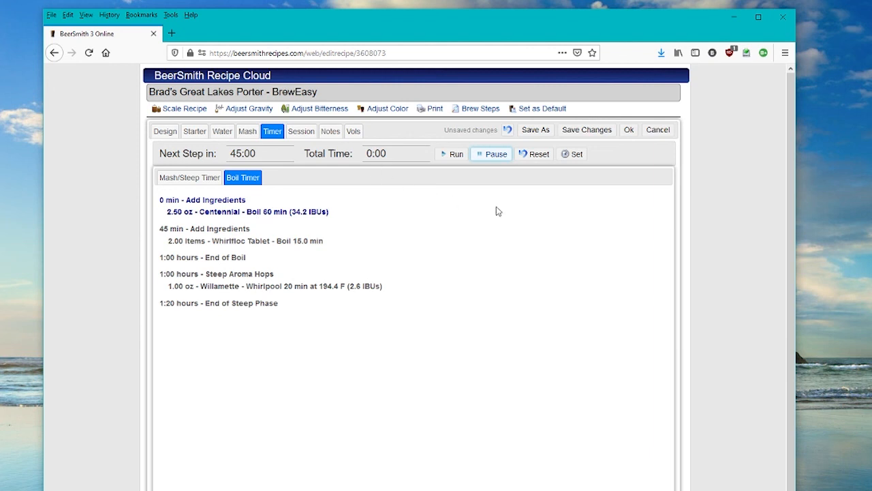
{"action": "mouse_move", "coordinate": [555, 223]}
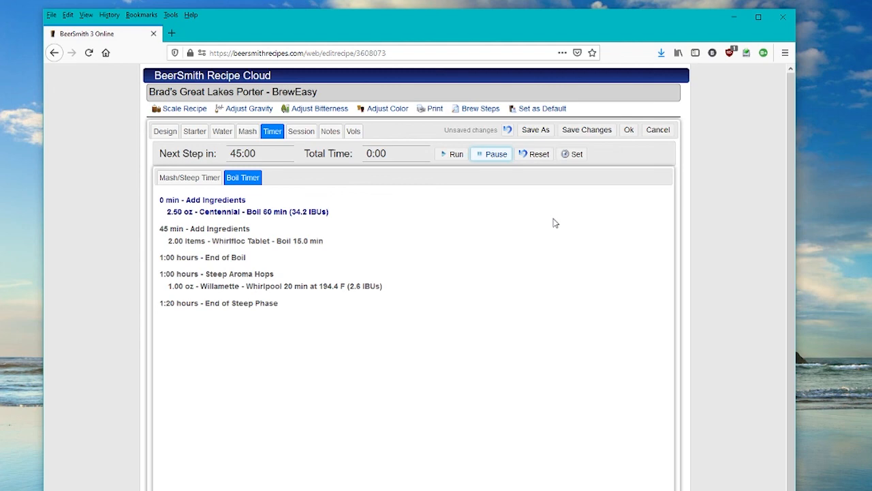
{"action": "mouse_move", "coordinate": [571, 220]}
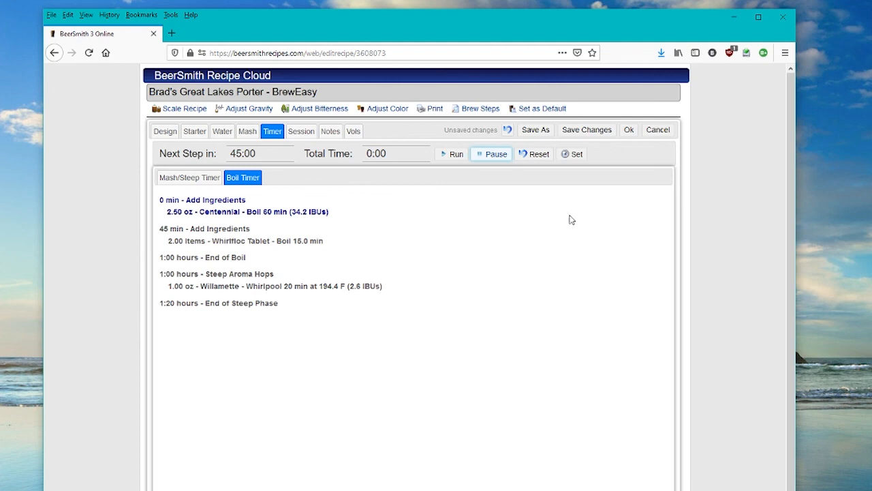